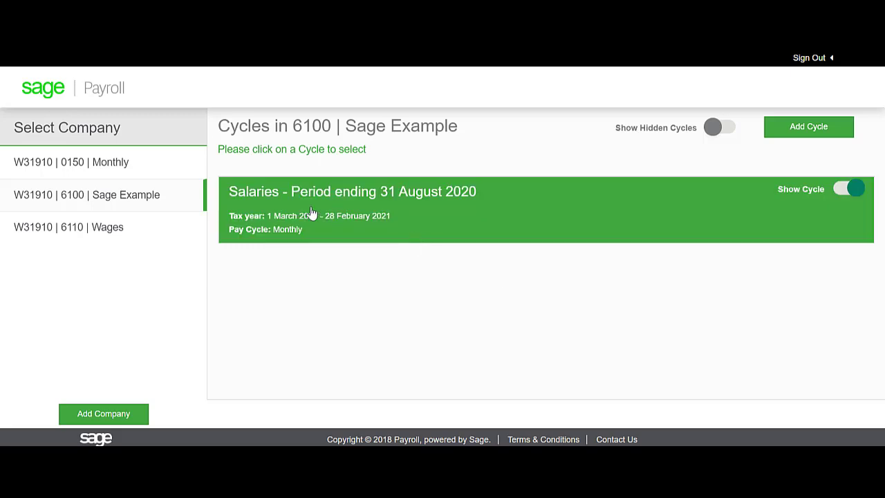
Open the 'Salaries - Period ending 31 August 2020' cycle for company 6100 Sage Example
click(353, 192)
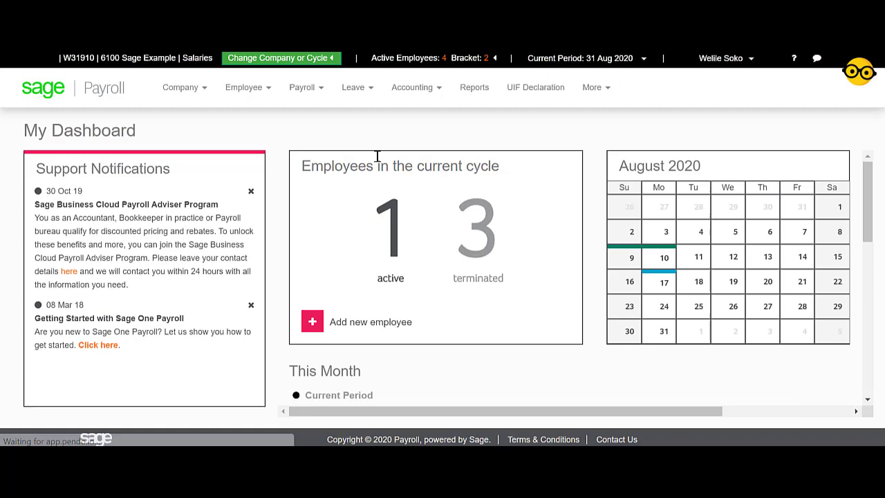
Show the Reports section with the Tax Reconciliation group expanded to list EMP501
click(474, 88)
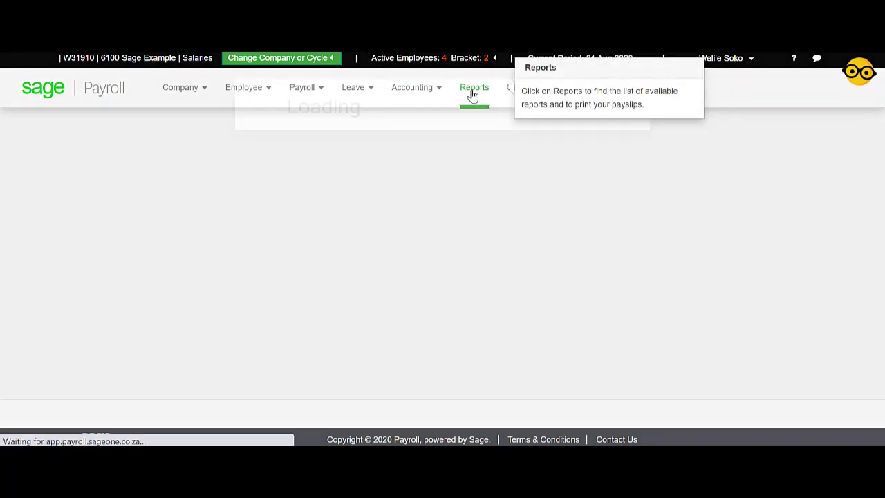
click(474, 87)
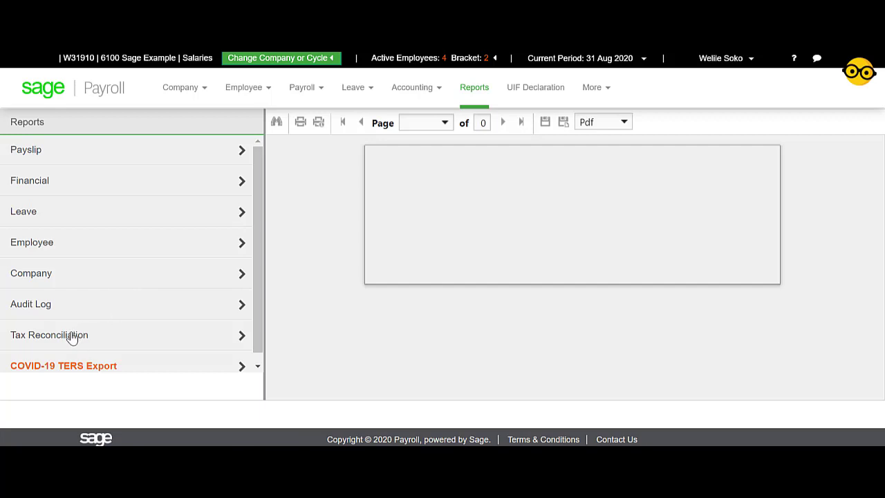
click(49, 334)
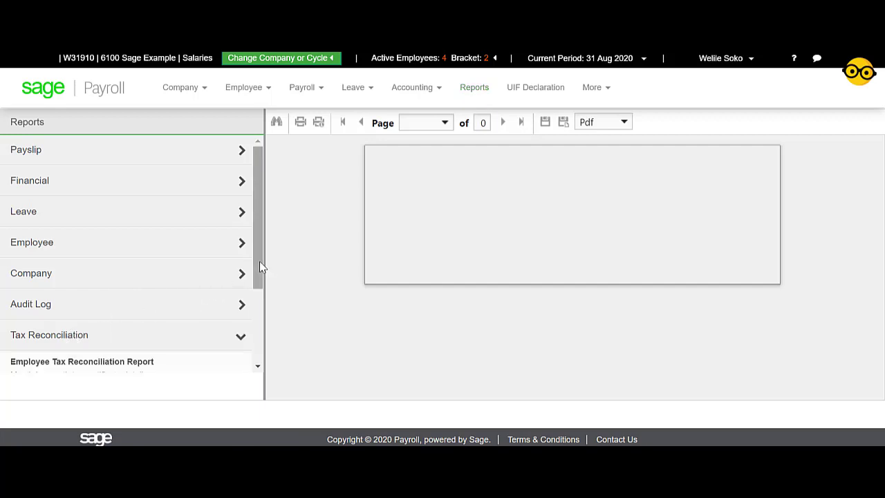
scroll(down, 3)
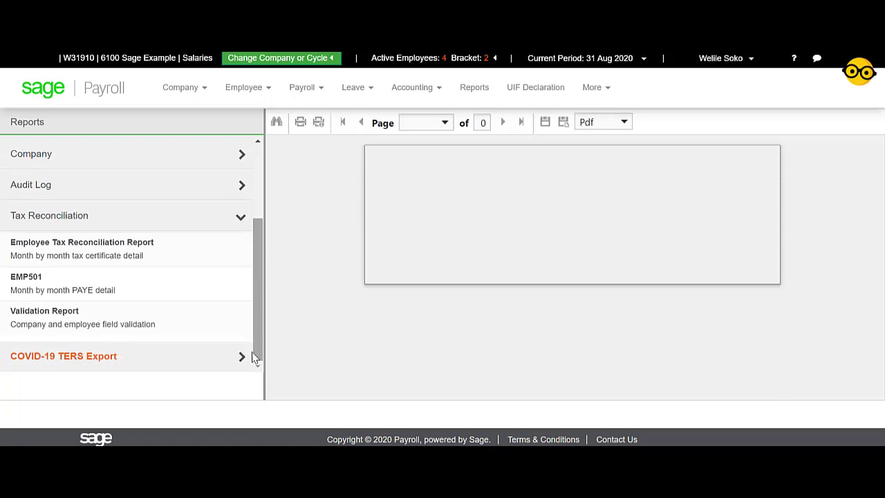
Preview the EMP501 report with 'Mid year' as the submission type
click(26, 276)
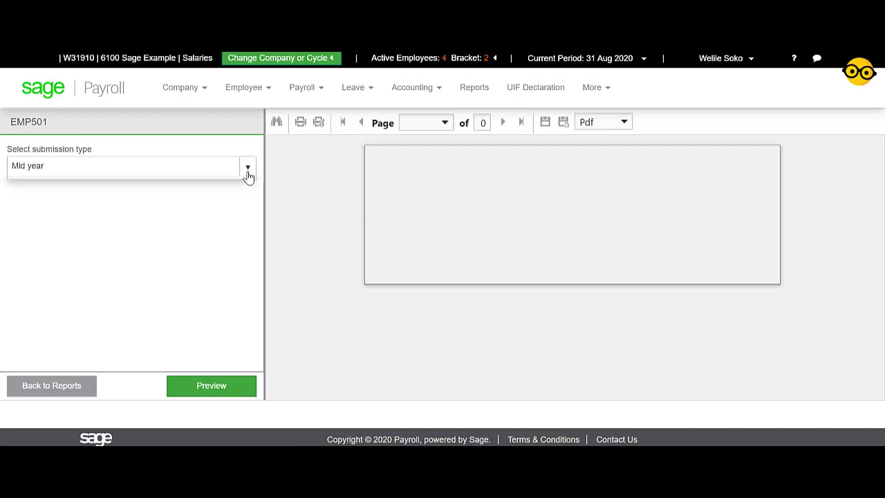
click(248, 166)
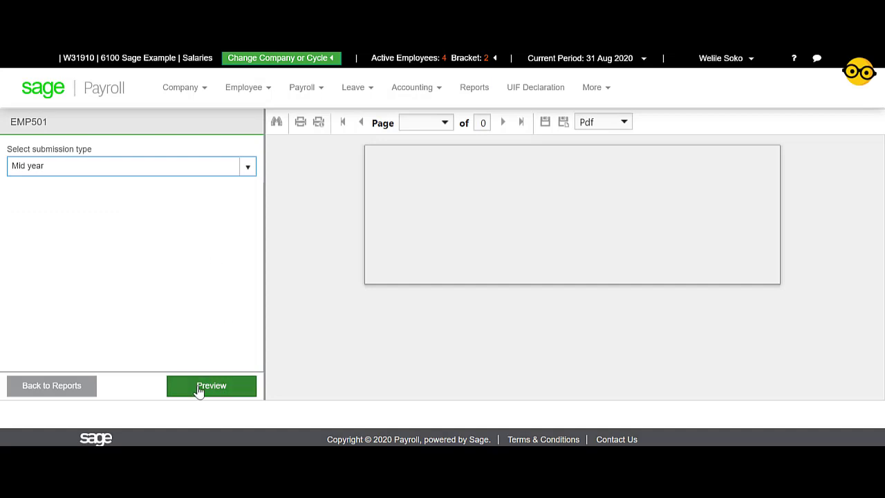
click(212, 385)
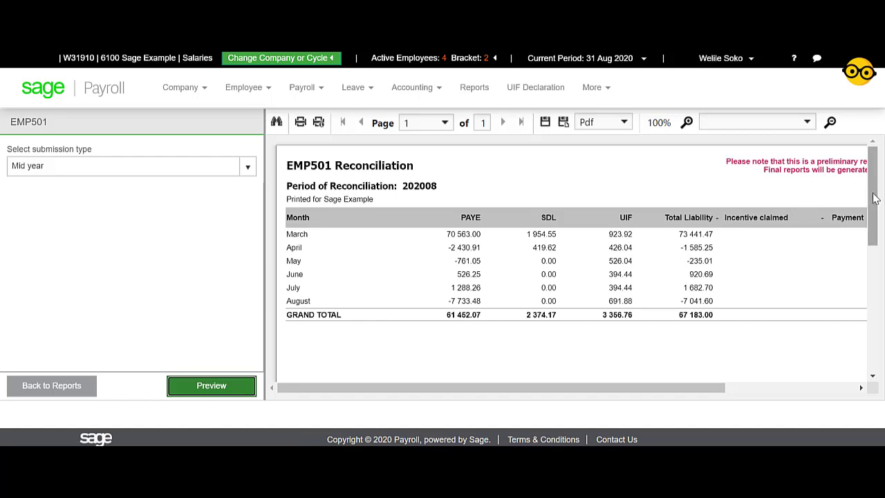
mouse_move(816, 195)
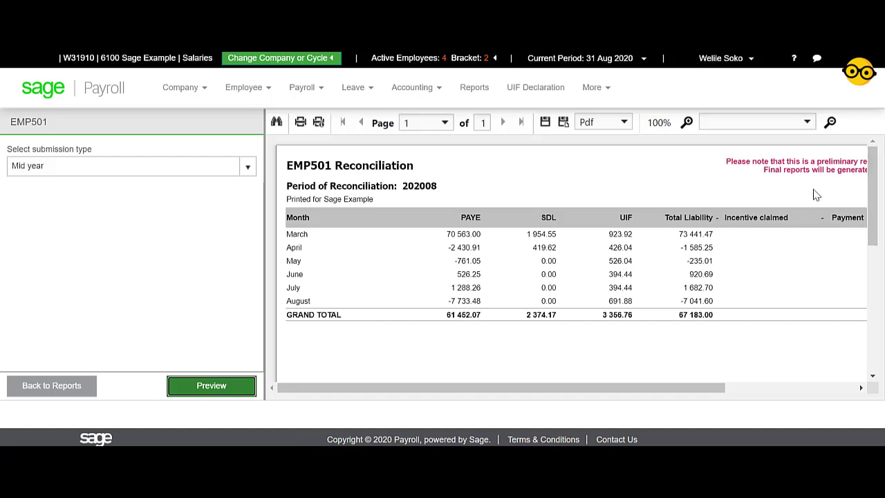
mouse_move(756, 201)
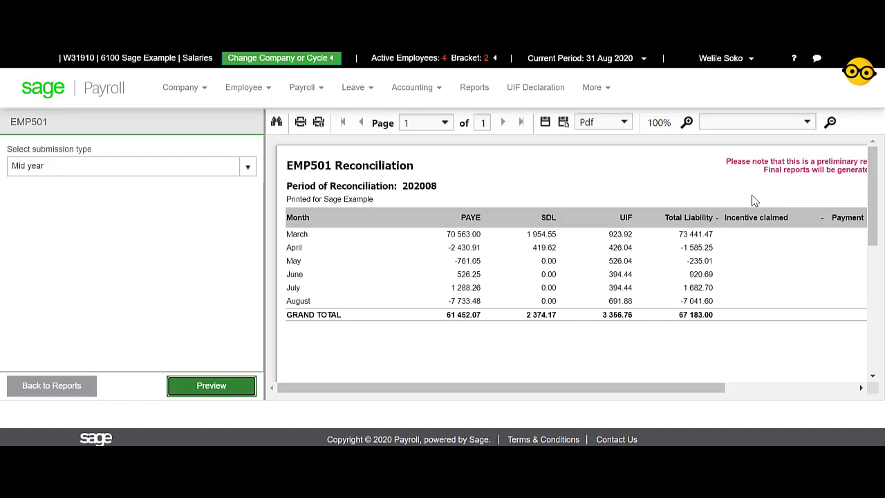
mouse_move(852, 205)
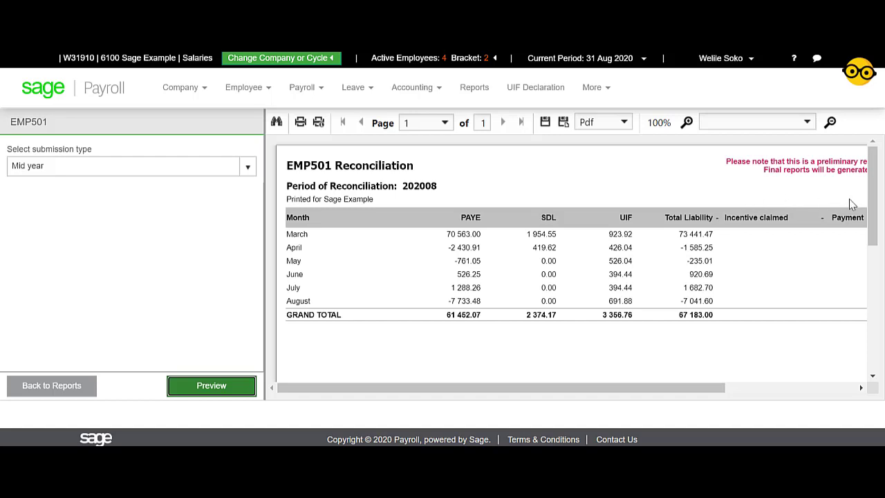
Scroll the EMP501 preview down to the monthly PAYE, SDL, UIF totals and grand total
scroll(down, 3)
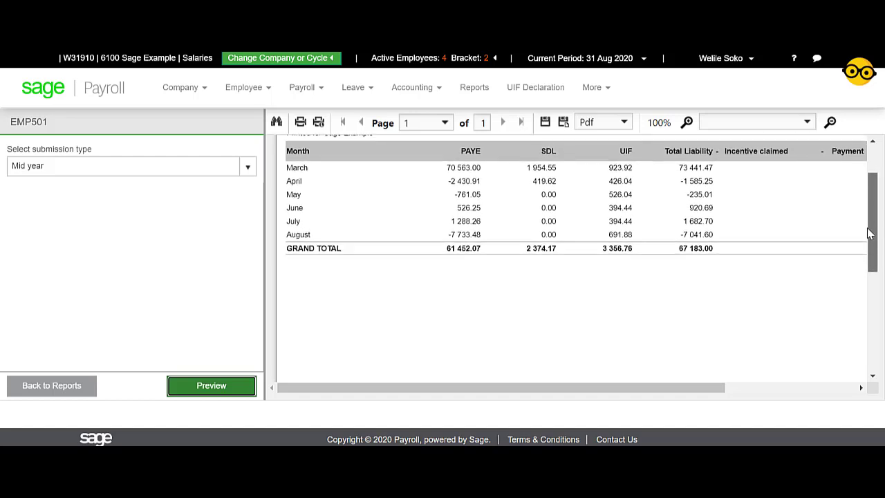